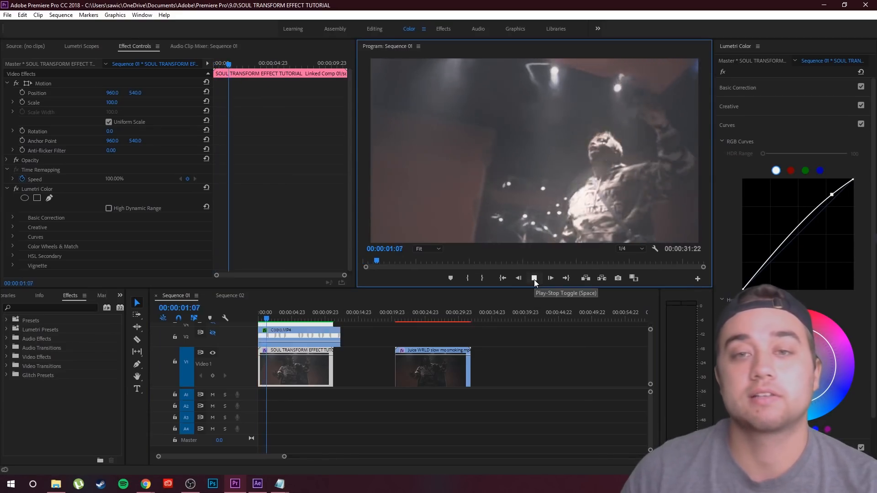
Step: Play the sequence and review the trail-blur shot in the reference video
click(534, 277)
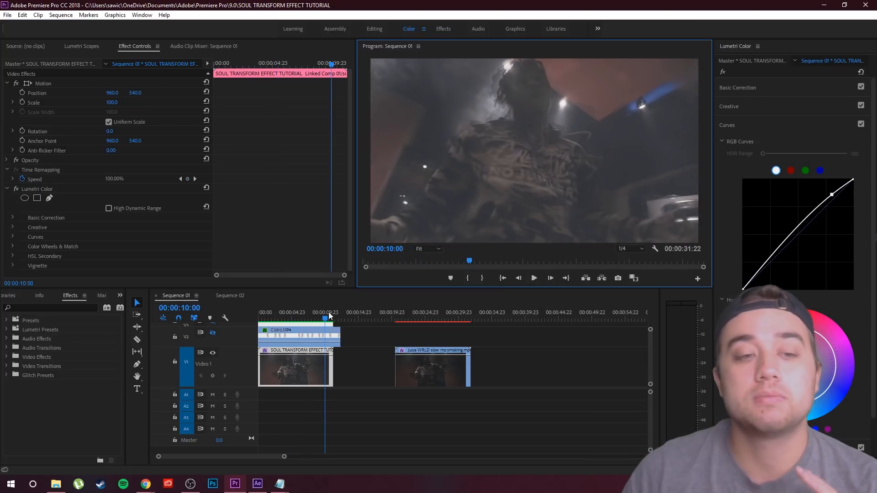
click(311, 318)
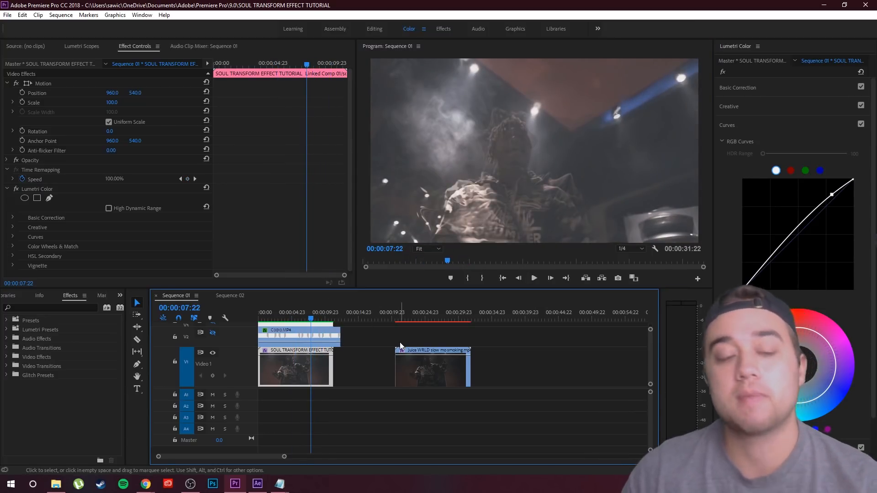
mouse_move(141, 484)
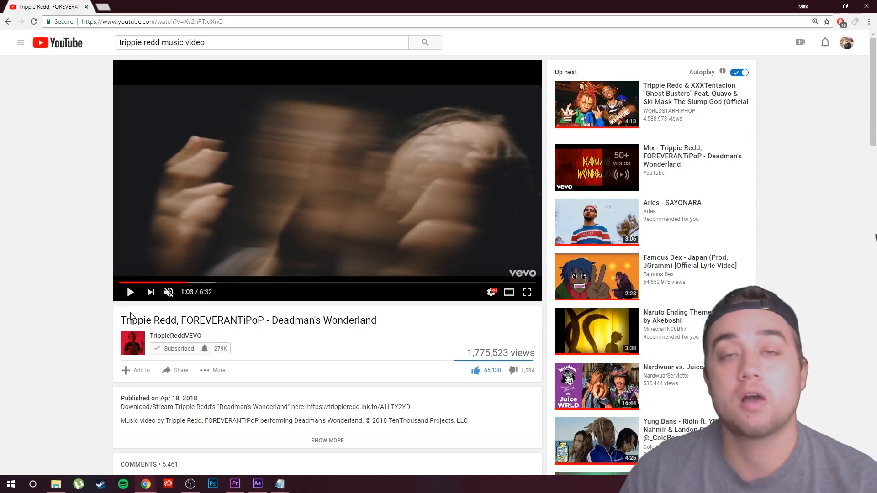
mouse_move(62, 273)
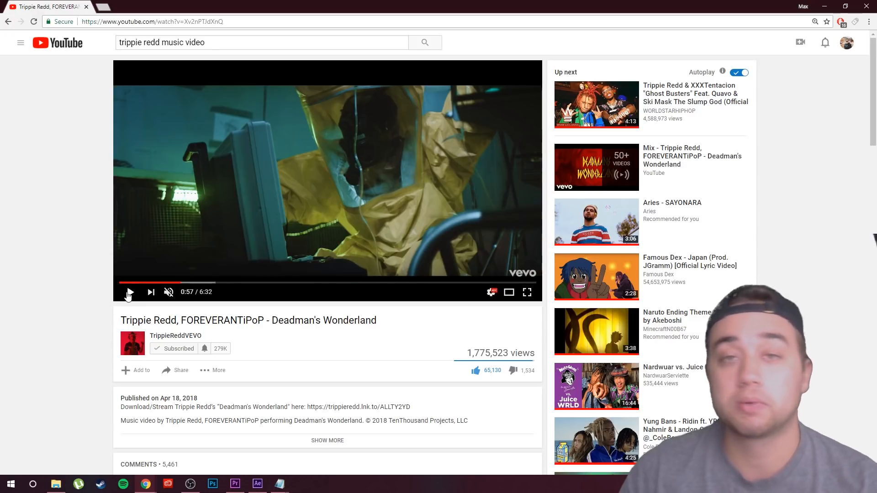
click(129, 292)
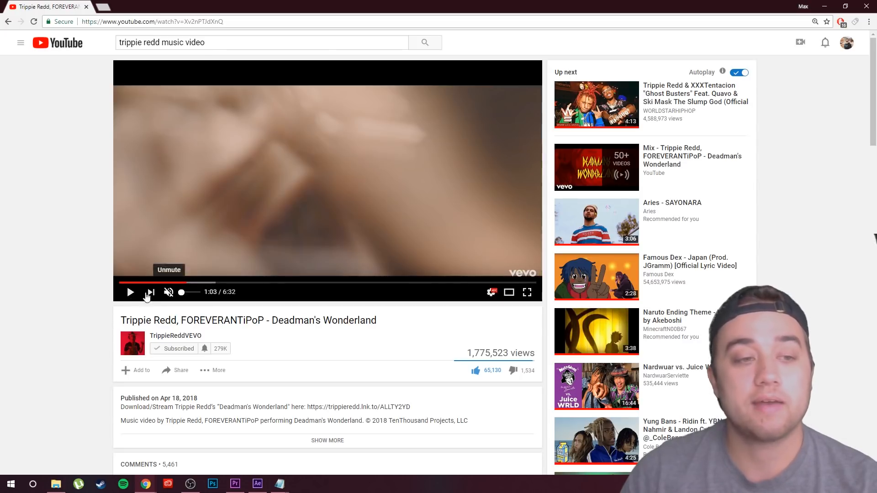
click(130, 293)
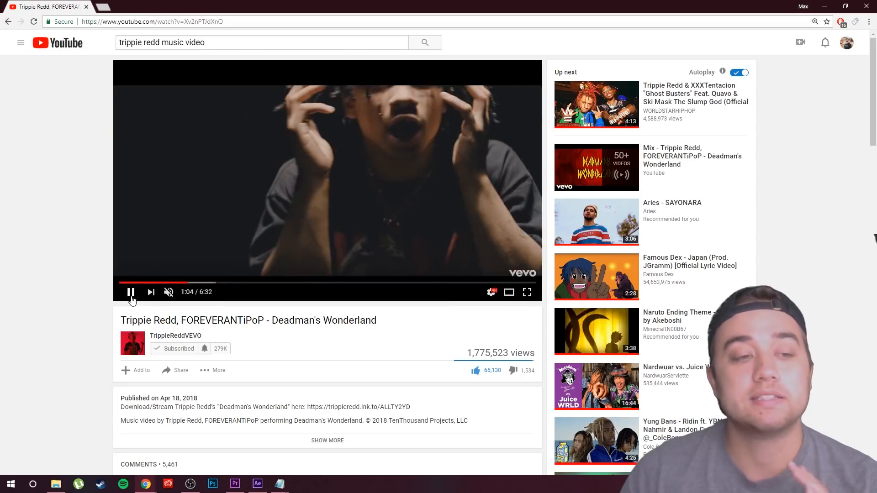
click(129, 292)
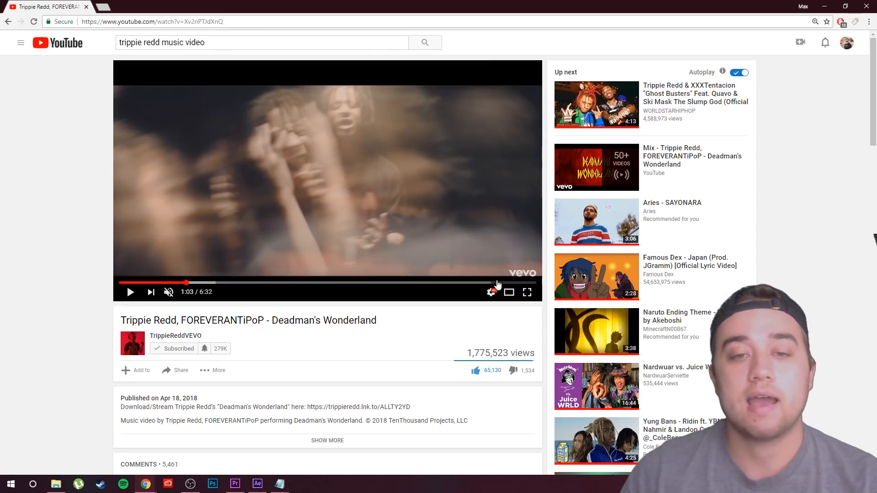
click(527, 292)
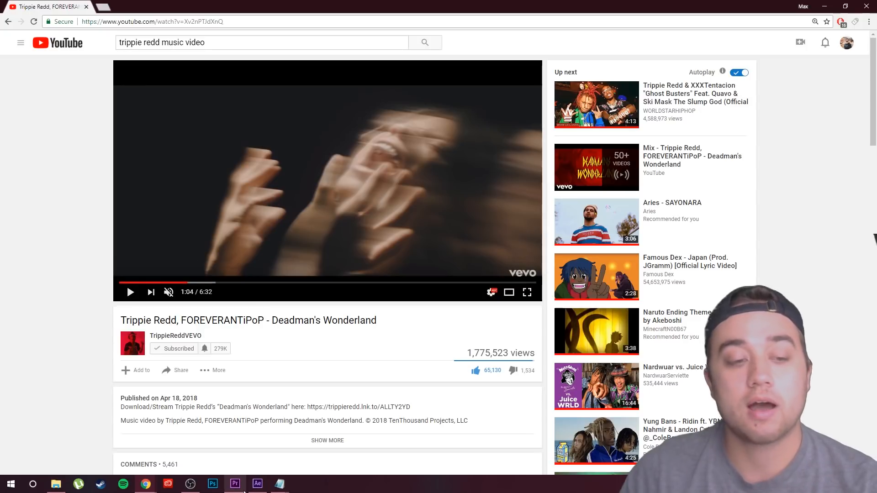
Step: Back in Premiere Pro, replace the slow-mo smoking clip with an After Effects composition
click(235, 485)
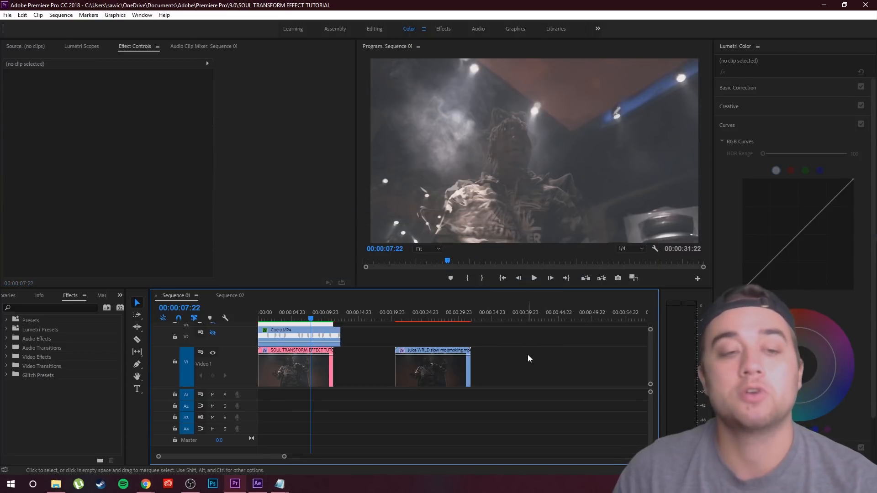
mouse_move(519, 355)
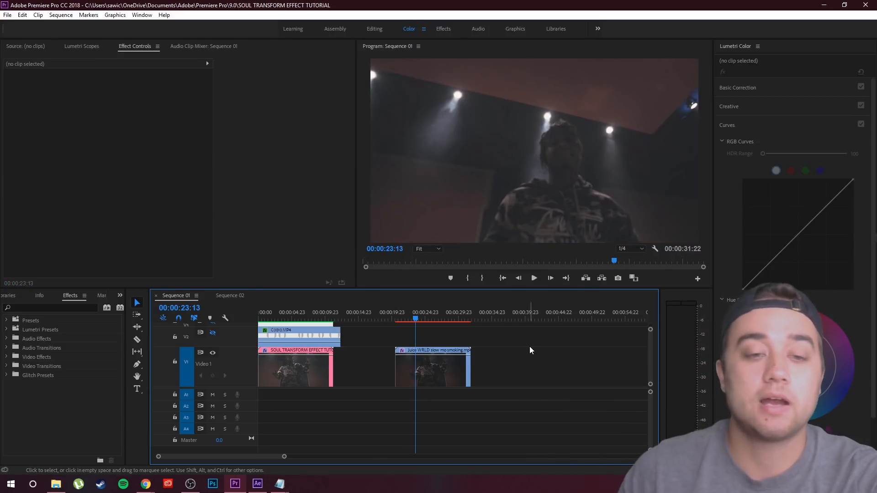
right_click(432, 368)
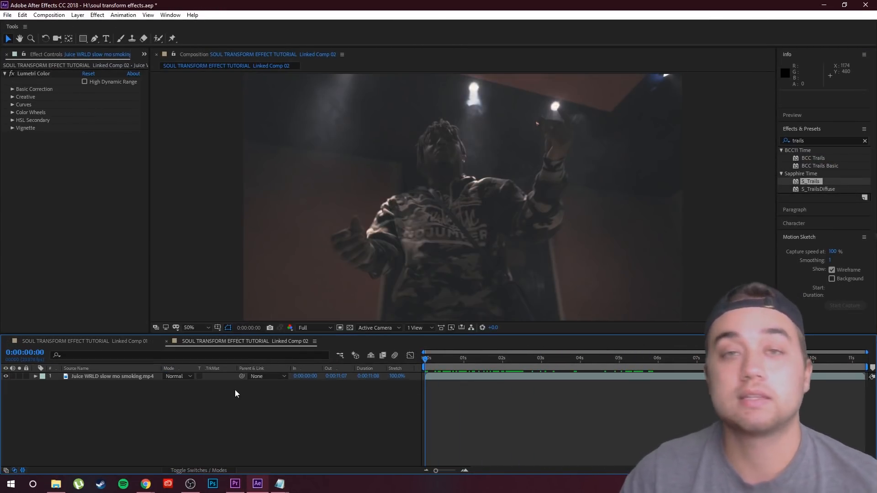
mouse_move(190, 422)
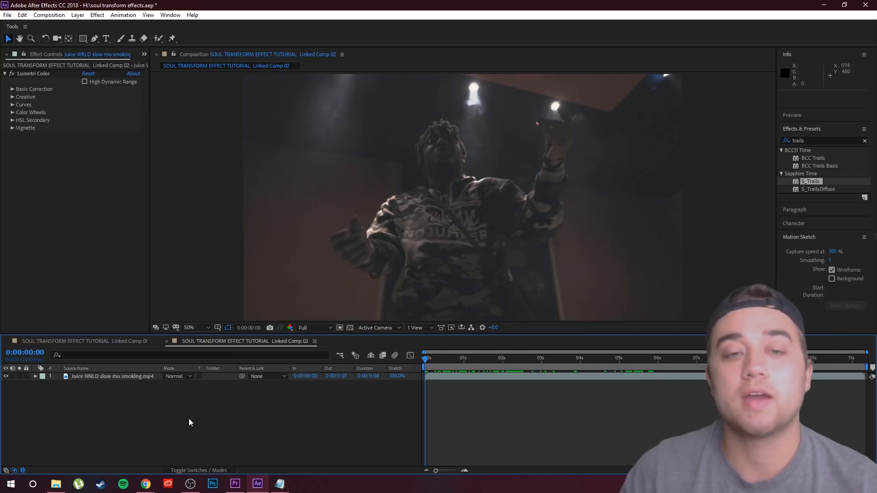
Step: Duplicate the Juice WRLD slow mo smoking.mp4 layer and park the playhead near the clip start
click(113, 376)
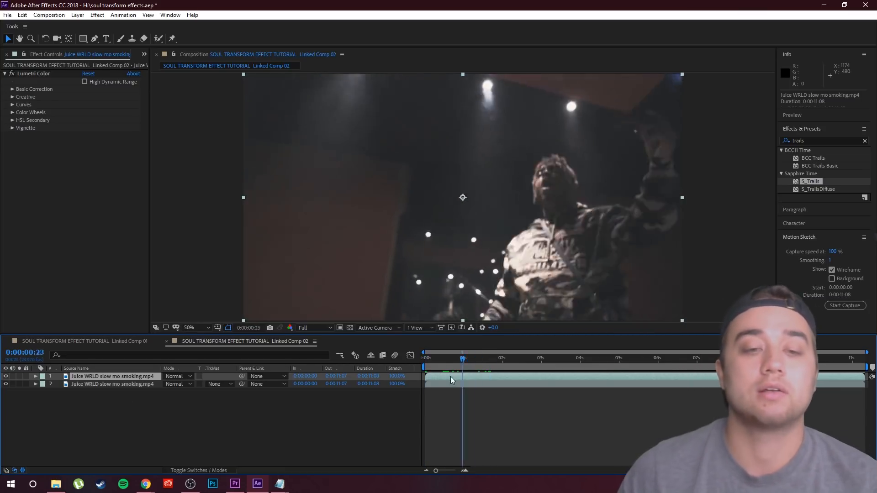
click(432, 358)
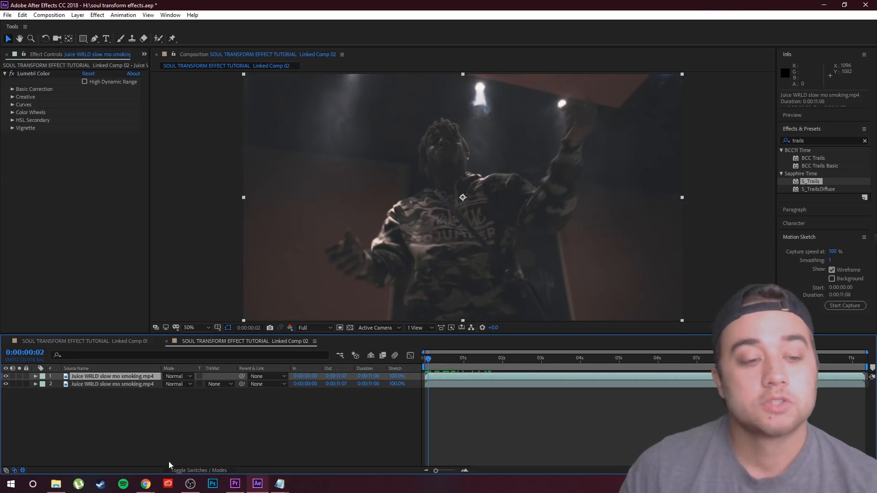
Step: Set the top copy to Screen mode and reveal its Transform properties to lower Opacity to 44%
click(193, 470)
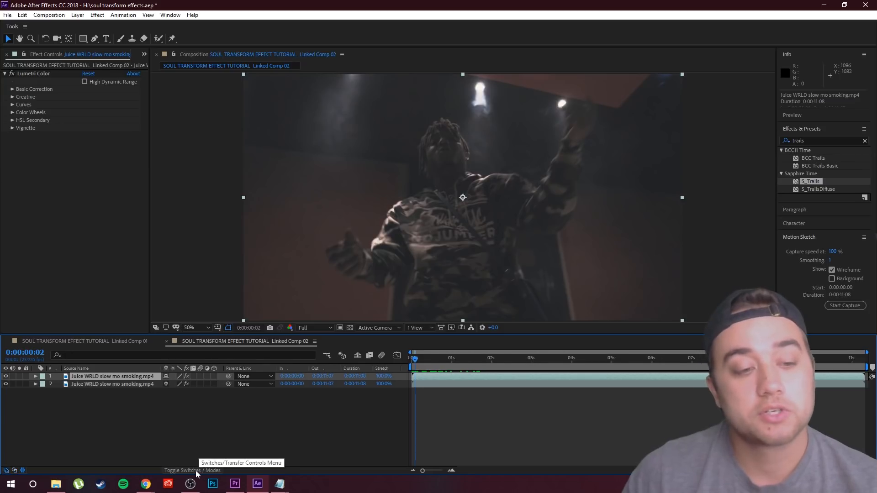
click(185, 469)
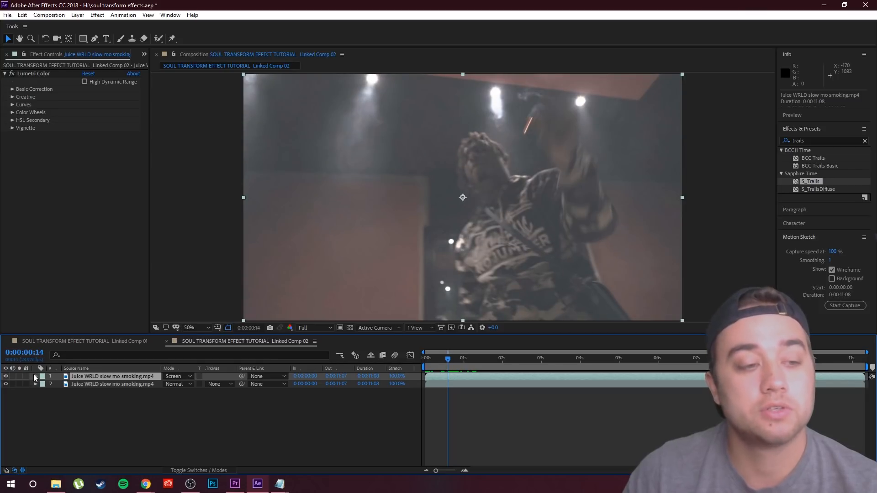
click(36, 377)
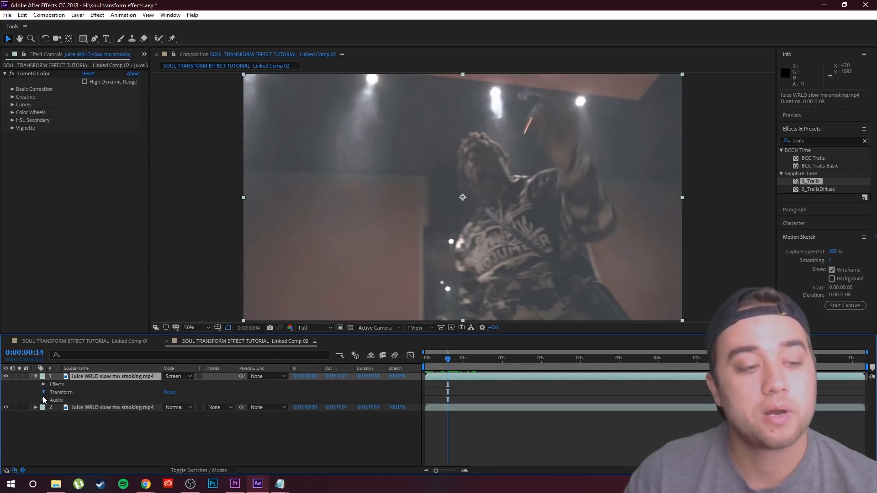
click(44, 391)
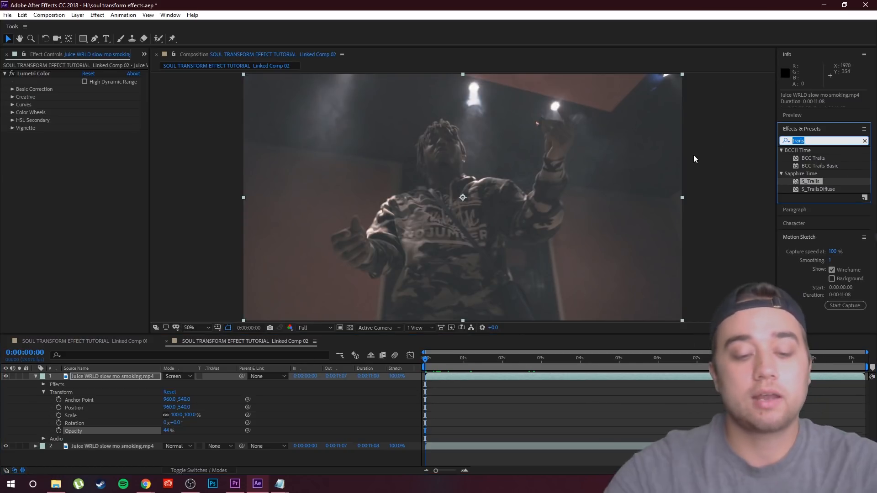
Step: Apply Liquify to the top copy with brush pressure raised to 100
text(liqu)
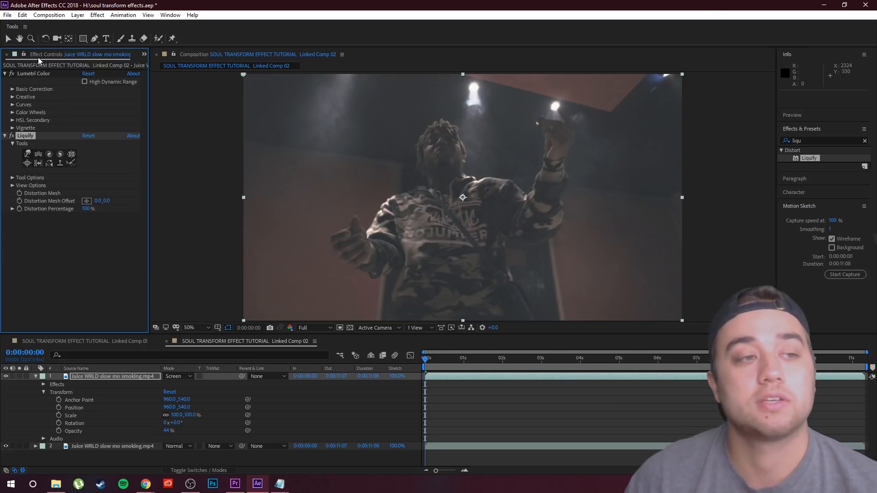
mouse_move(26, 230)
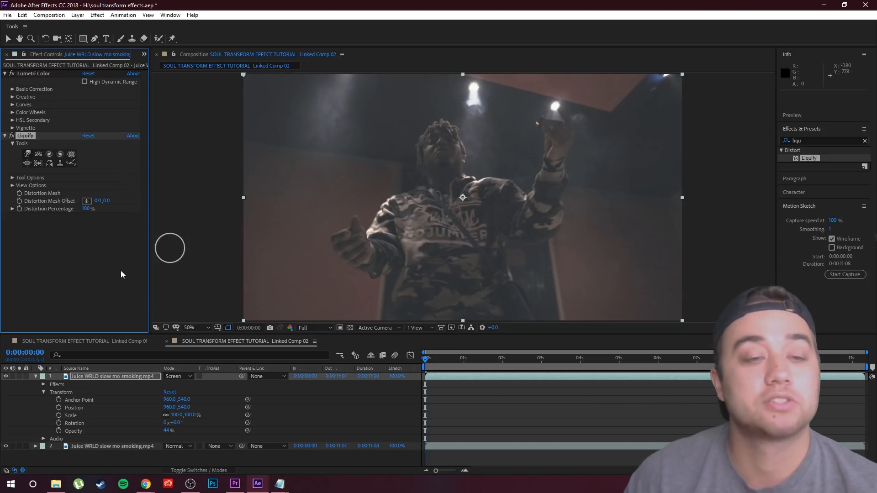
click(11, 178)
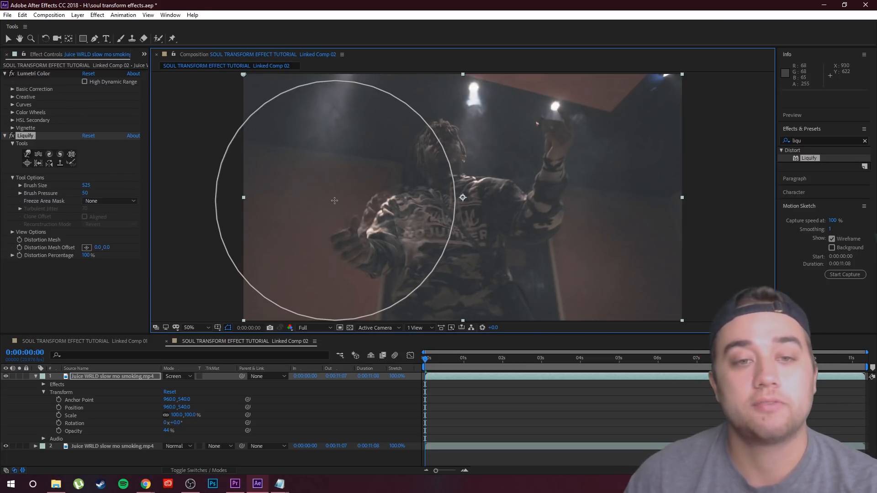
drag(334, 200, 295, 186)
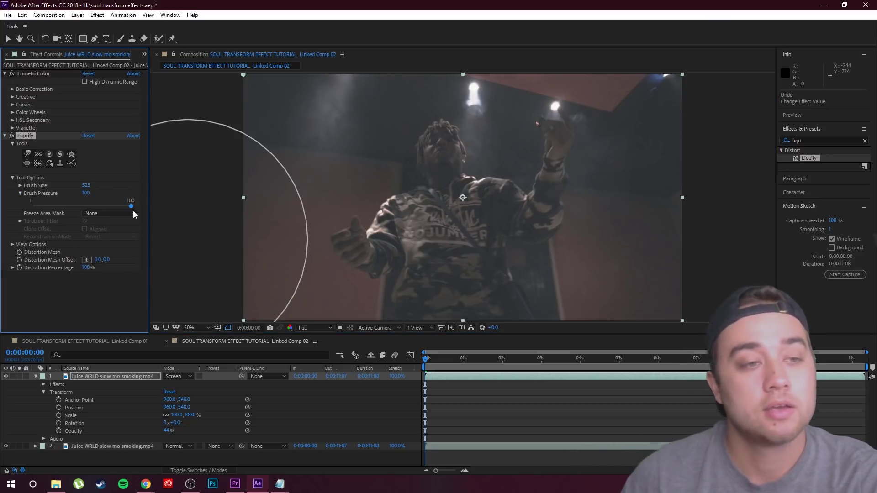
Step: Paint warp strokes pulling a trail out of the subject, keyframing distortion 0% to 100% by ~14 frames
click(554, 358)
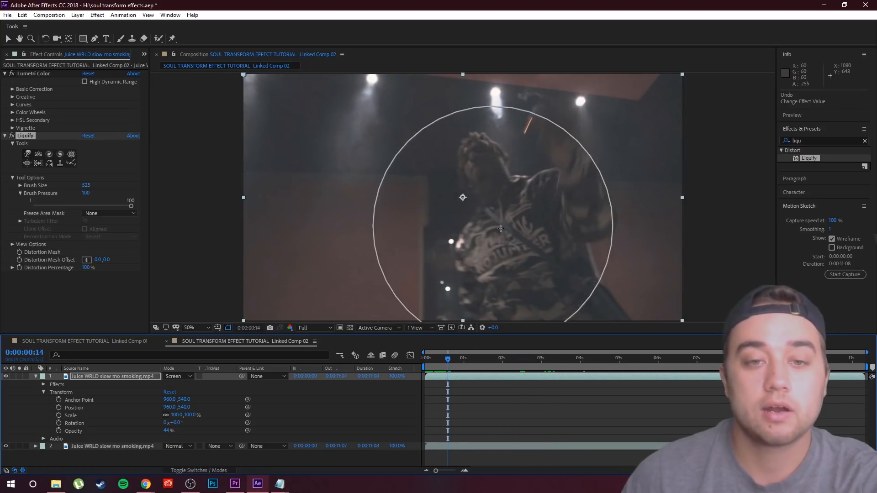
drag(500, 227, 421, 225)
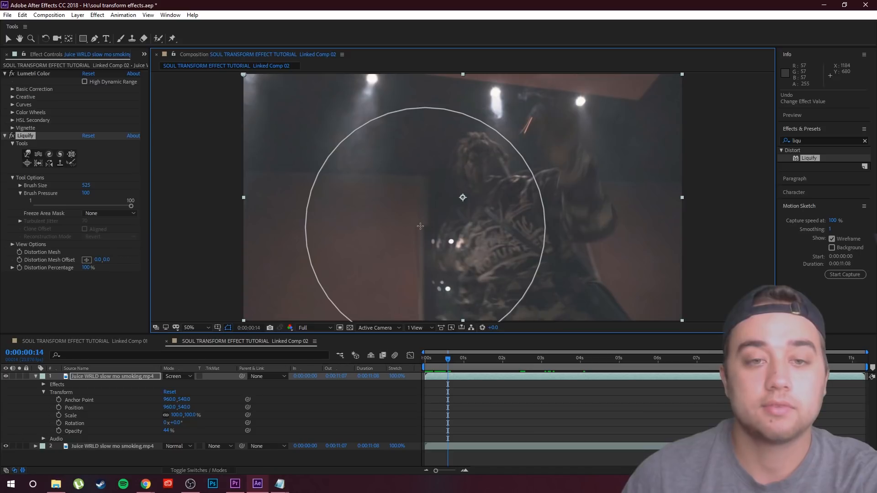
drag(419, 225, 520, 263)
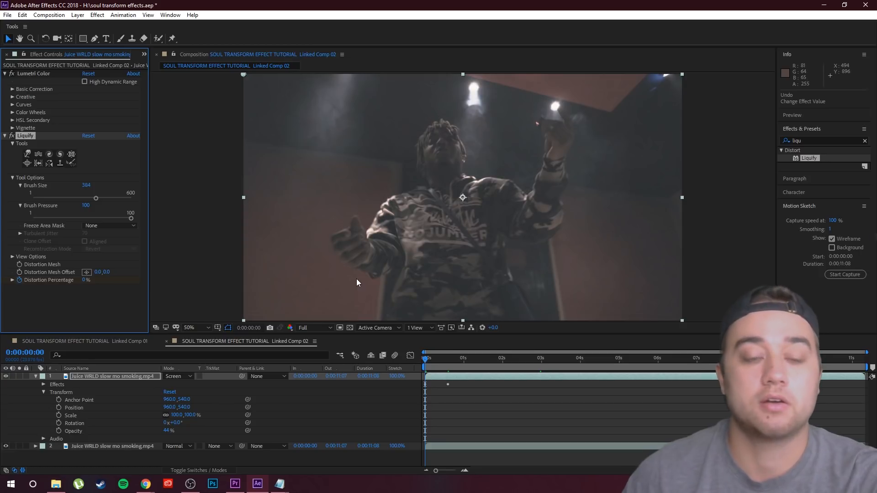
Step: Key Distortion Percentage back to 0% around 1:04 and preview the trail over the first second
click(312, 327)
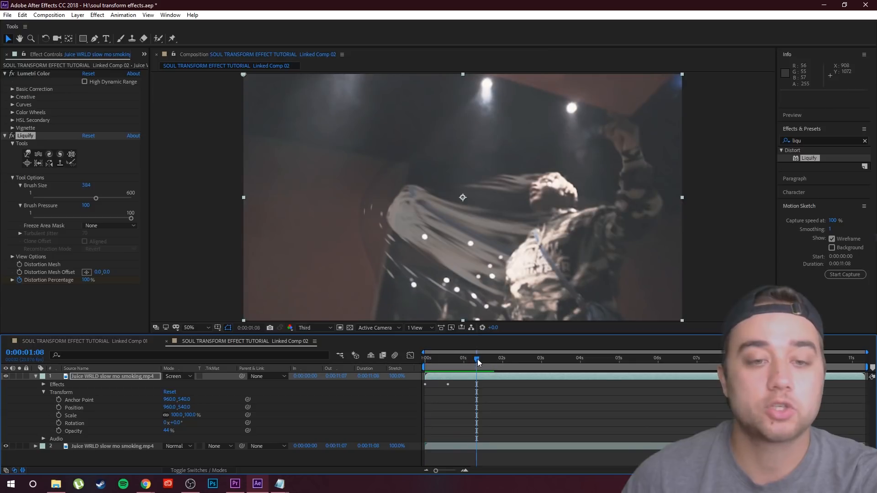
drag(476, 358, 469, 358)
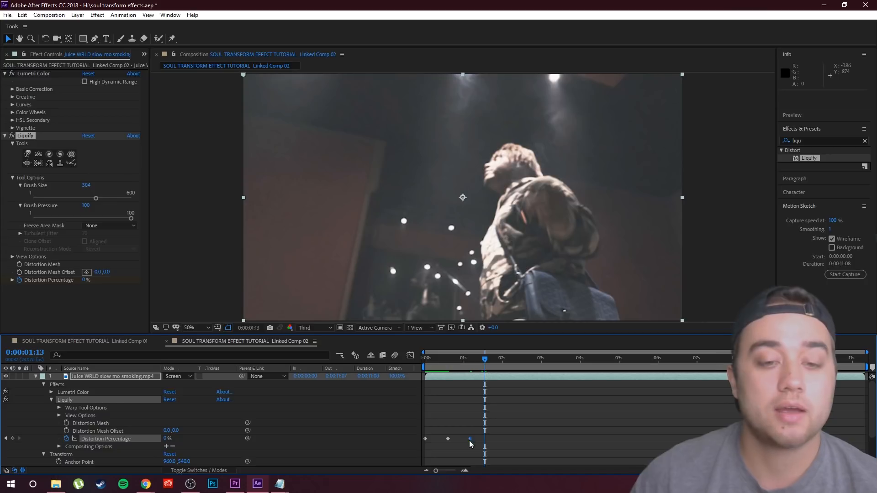
Step: Move the final 0% distortion keyframe from 1:04 back to about 21 frames
click(455, 370)
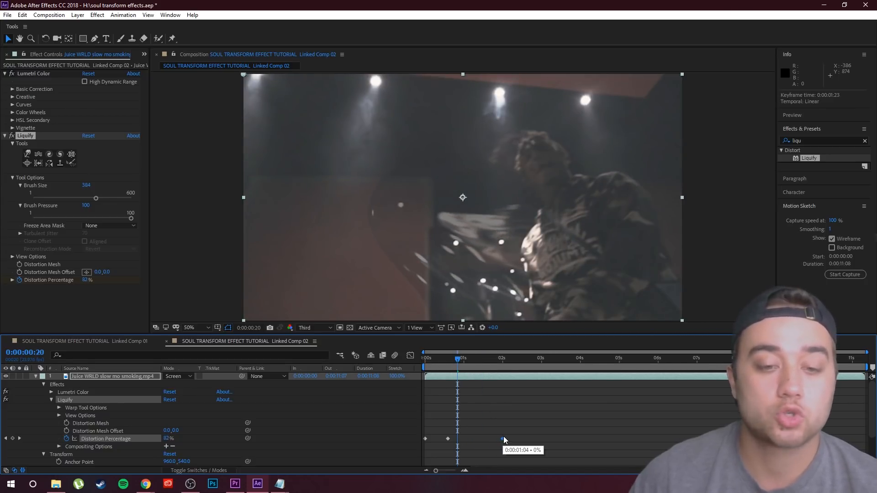
drag(502, 439, 469, 438)
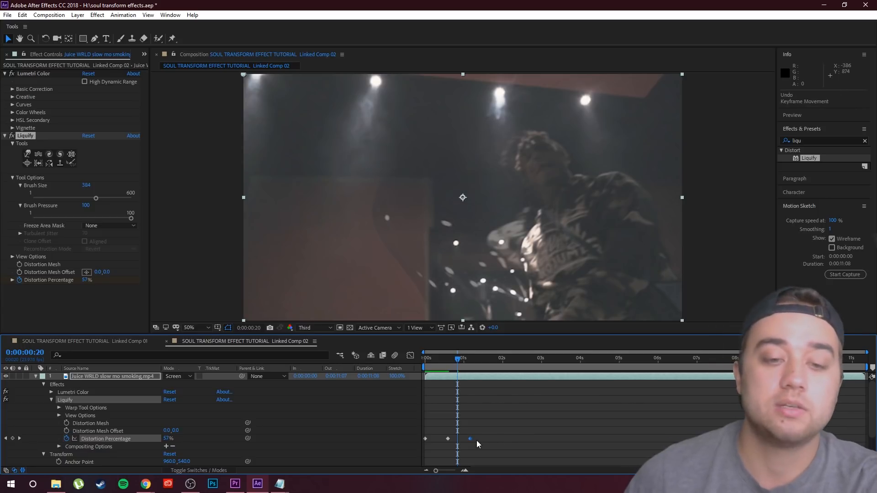
click(424, 358)
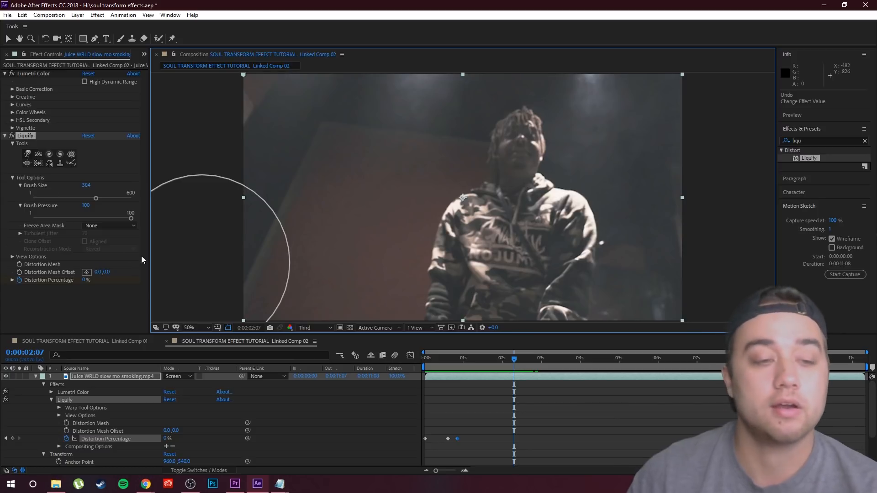
Step: Duplicate the Liquify effect to create Liquify 2 on the top copy
click(87, 281)
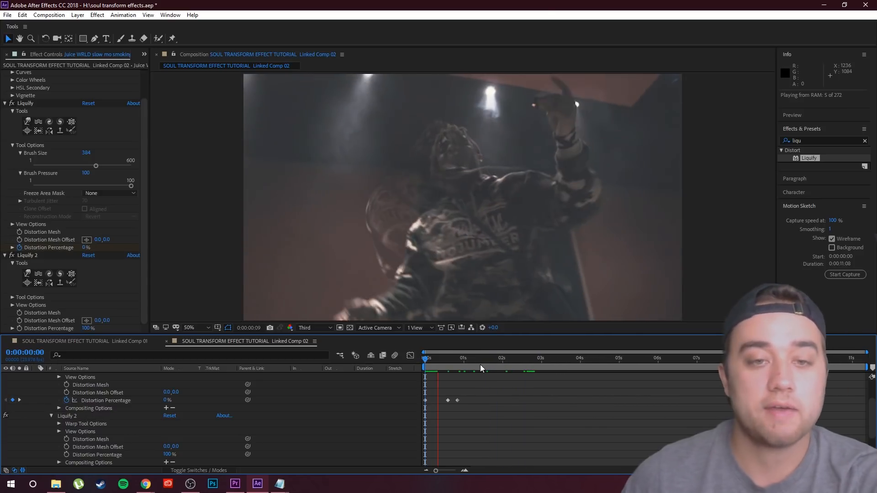
Step: Keyframe Liquify 2's Distortion Percentage from 0% at 0:21 to 100% around 1:20
click(469, 365)
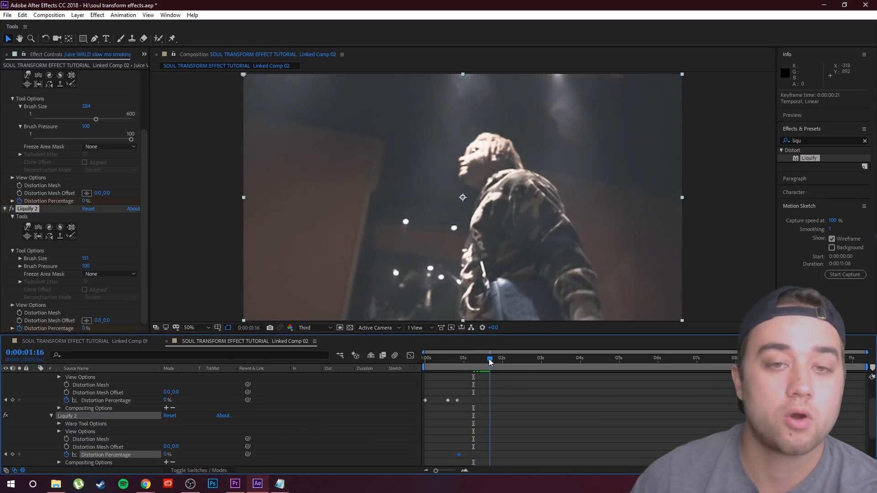
drag(490, 358, 495, 358)
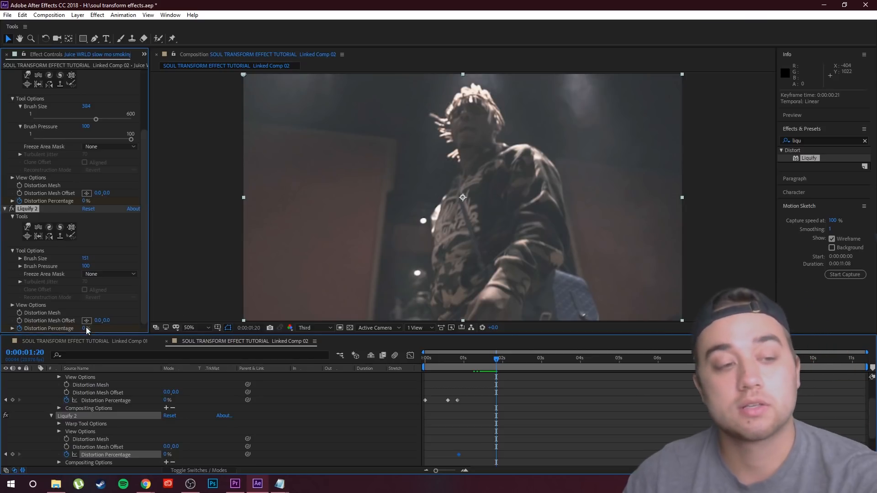
click(87, 328)
text(100)
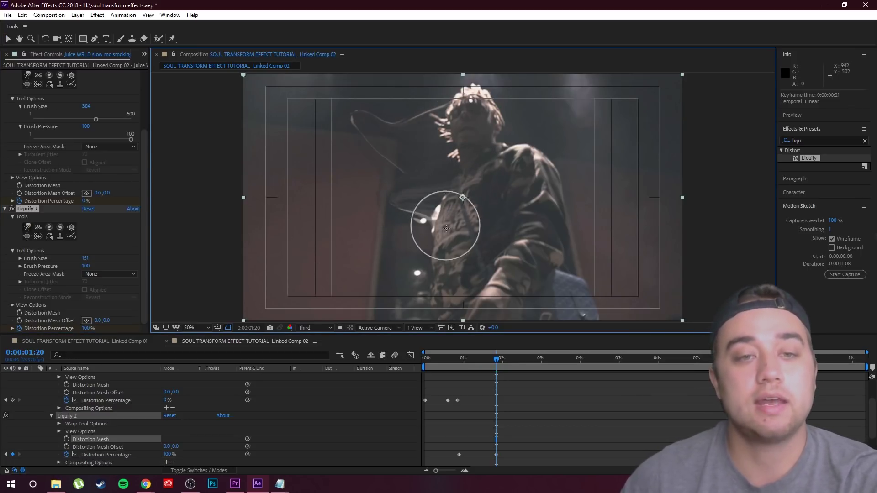
Step: Warp new wispy trails off the subject with Liquify 2 at brush size 146 and preview
drag(445, 227, 350, 240)
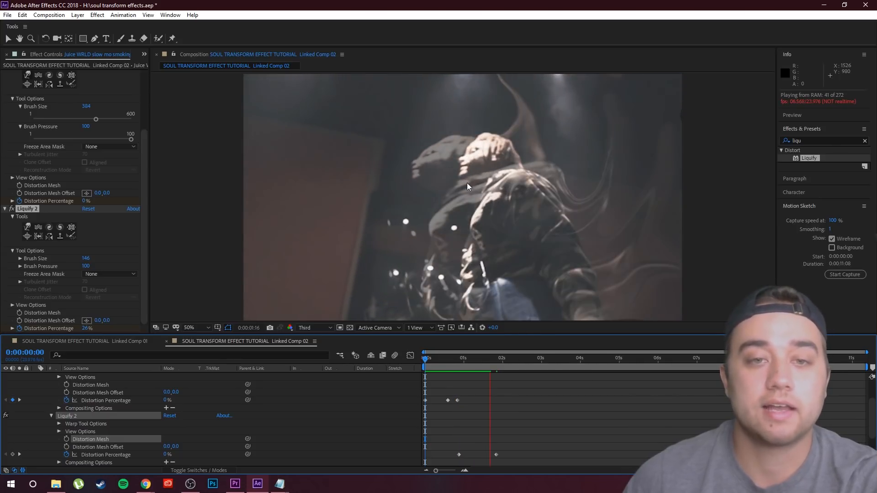
Step: Add a 0% Liquify 2 distortion keyframe near 2:21 and collapse the layer properties
click(499, 368)
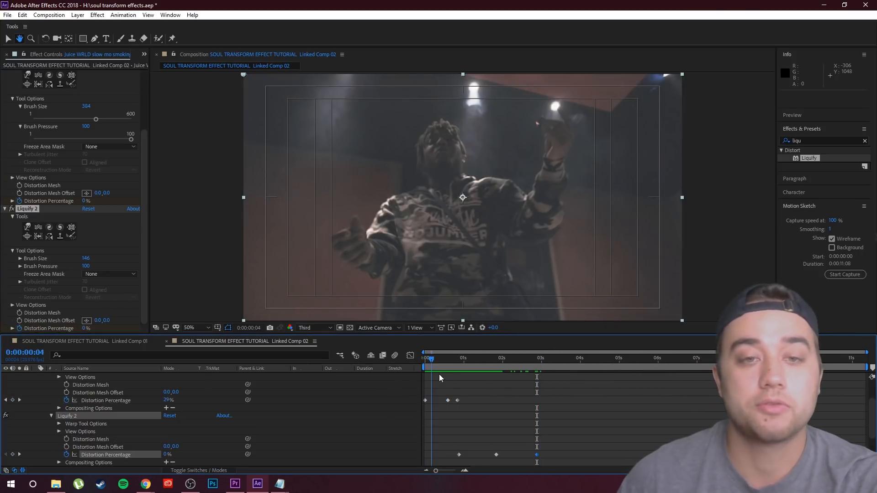
click(469, 358)
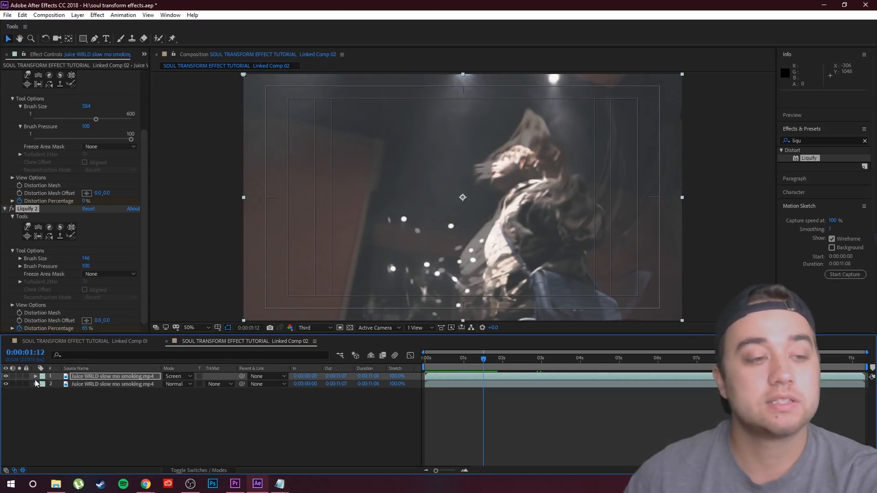
Step: Find Stylize > Glow via the 'glow' search and drop it onto the top Juice WRLD layer
click(114, 377)
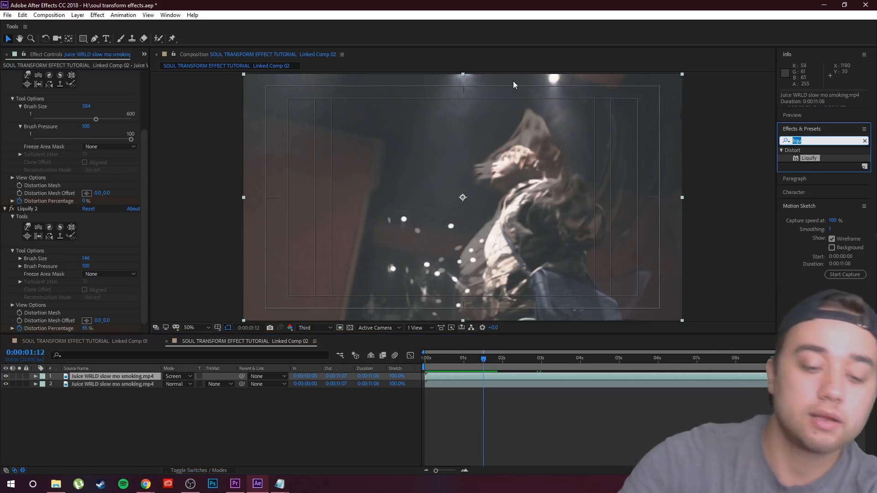
text(glow)
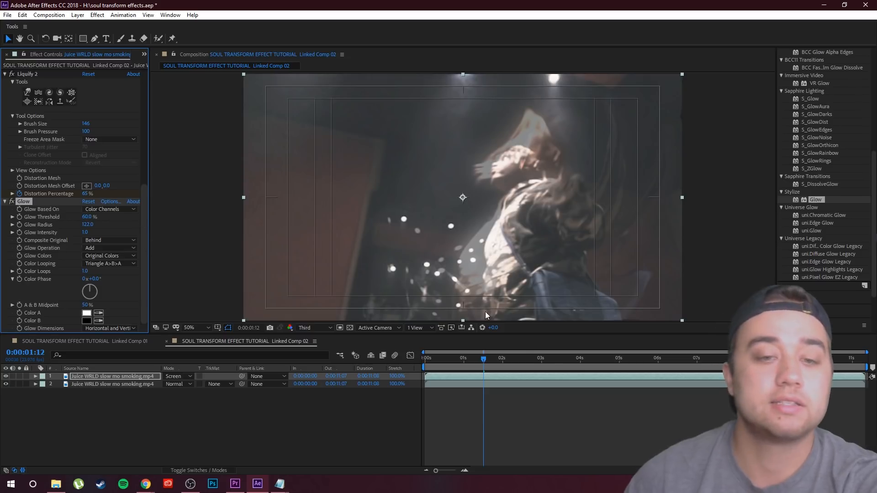
click(426, 358)
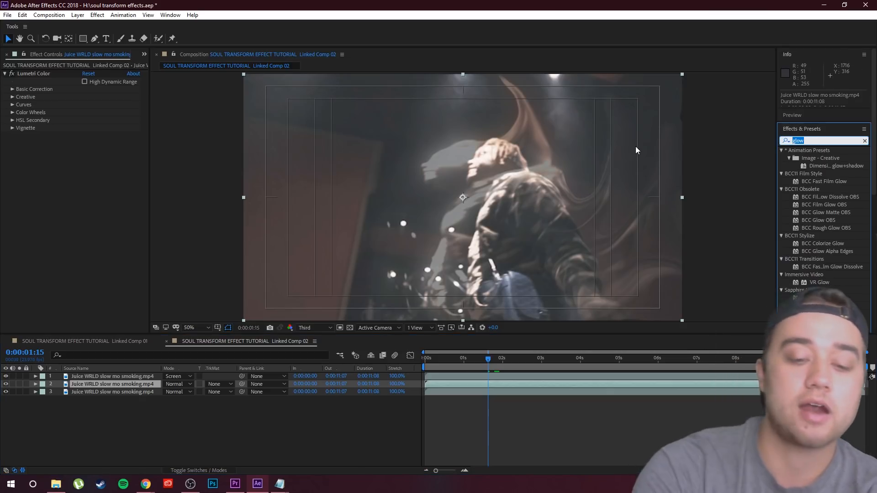
Step: Search 'trails' and apply Sapphire Time > S_Trails to the middle clip copy
text(trails)
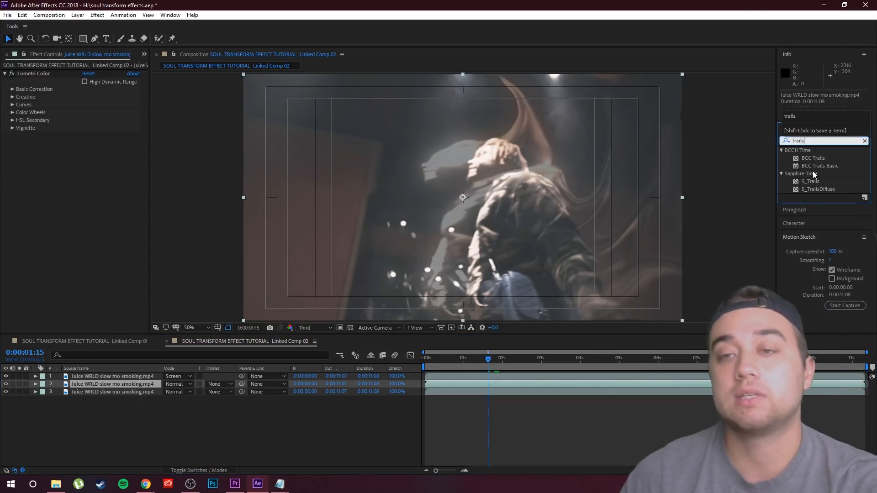
double_click(811, 180)
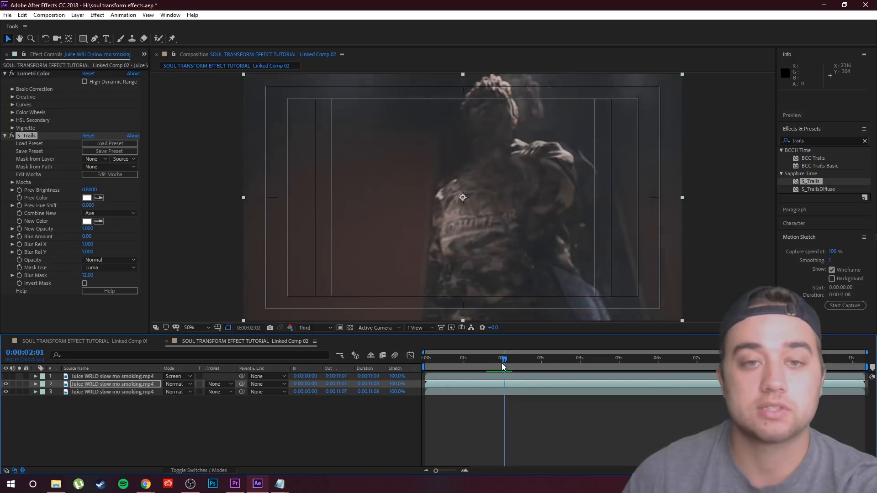
Step: Scrub to about 1:10 to preview the smear, then reveal layer 2's Transform properties
drag(502, 358, 475, 358)
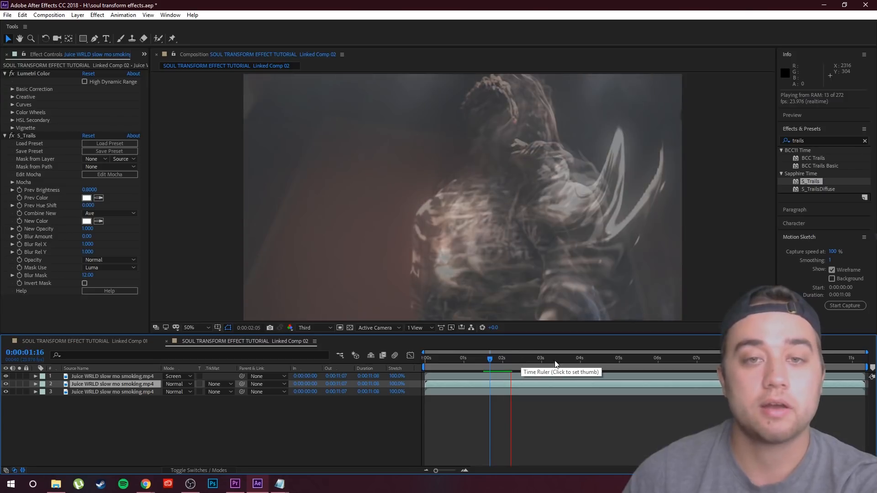
click(481, 359)
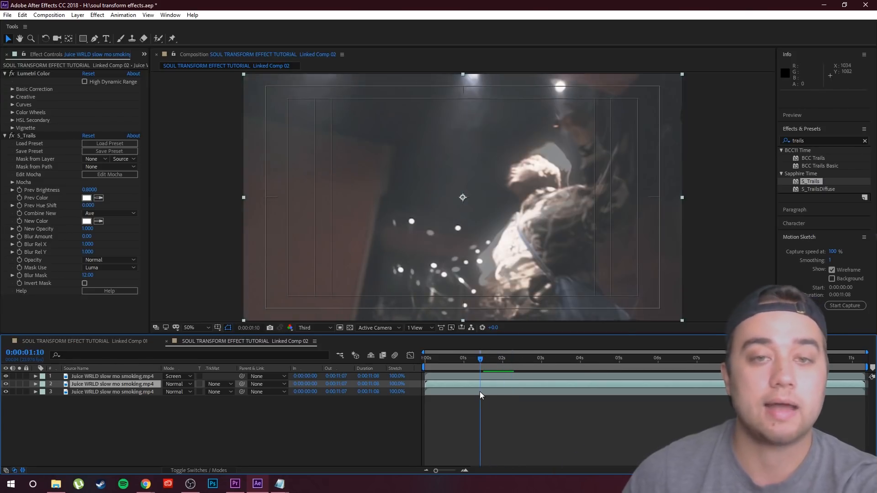
click(36, 383)
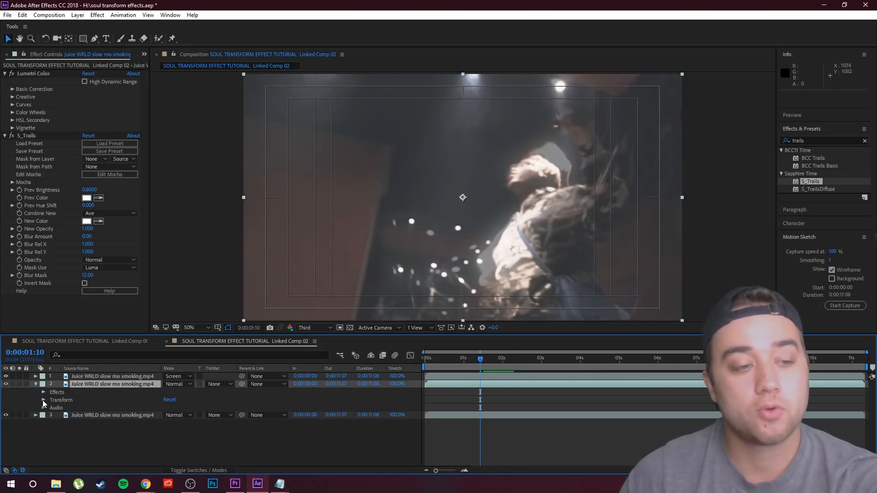
click(43, 400)
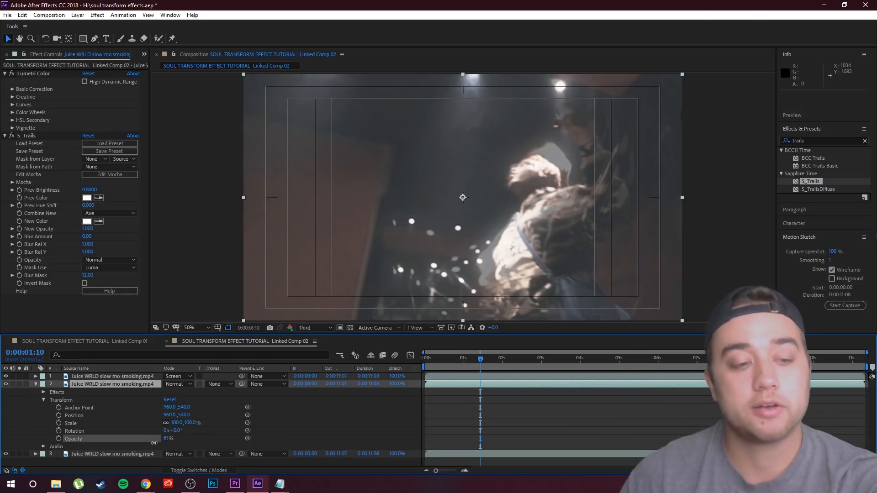